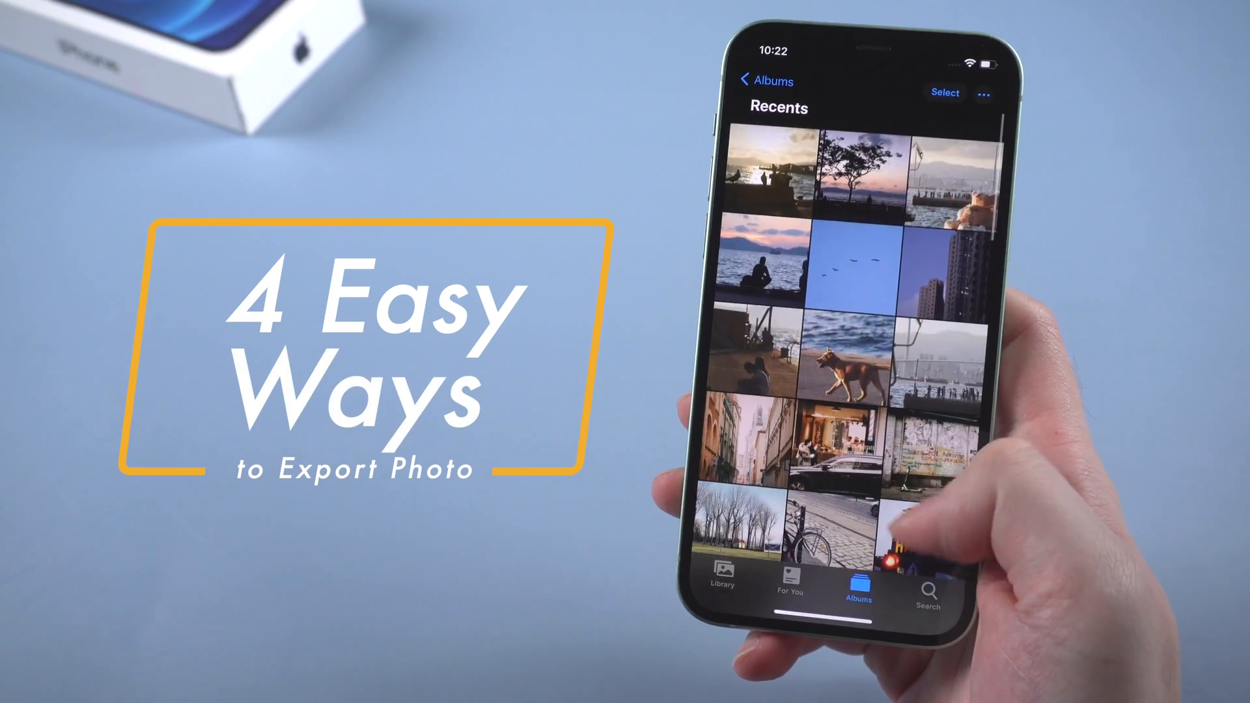
Step: Scroll the Photos collection to see pictures grouped under November, September and August 2020
scroll(down, 3)
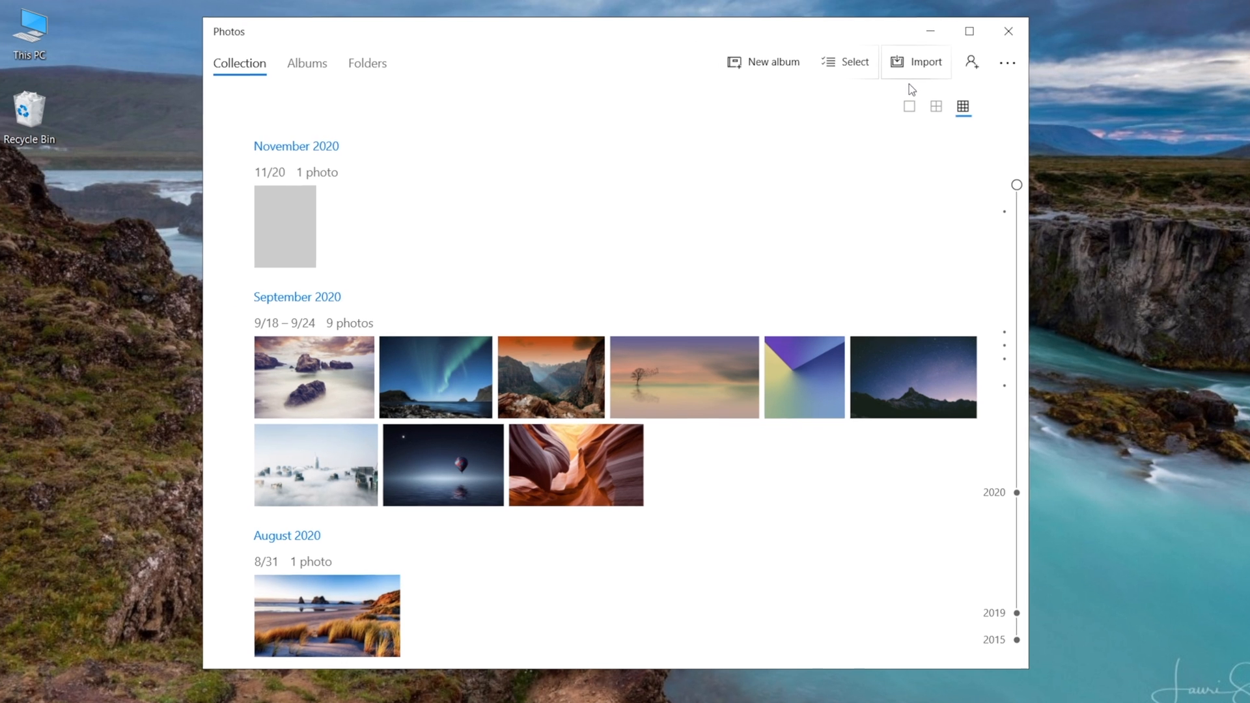
Step: Import all 48 iPhone photos from the USB device into the collection, grouped by month
click(916, 61)
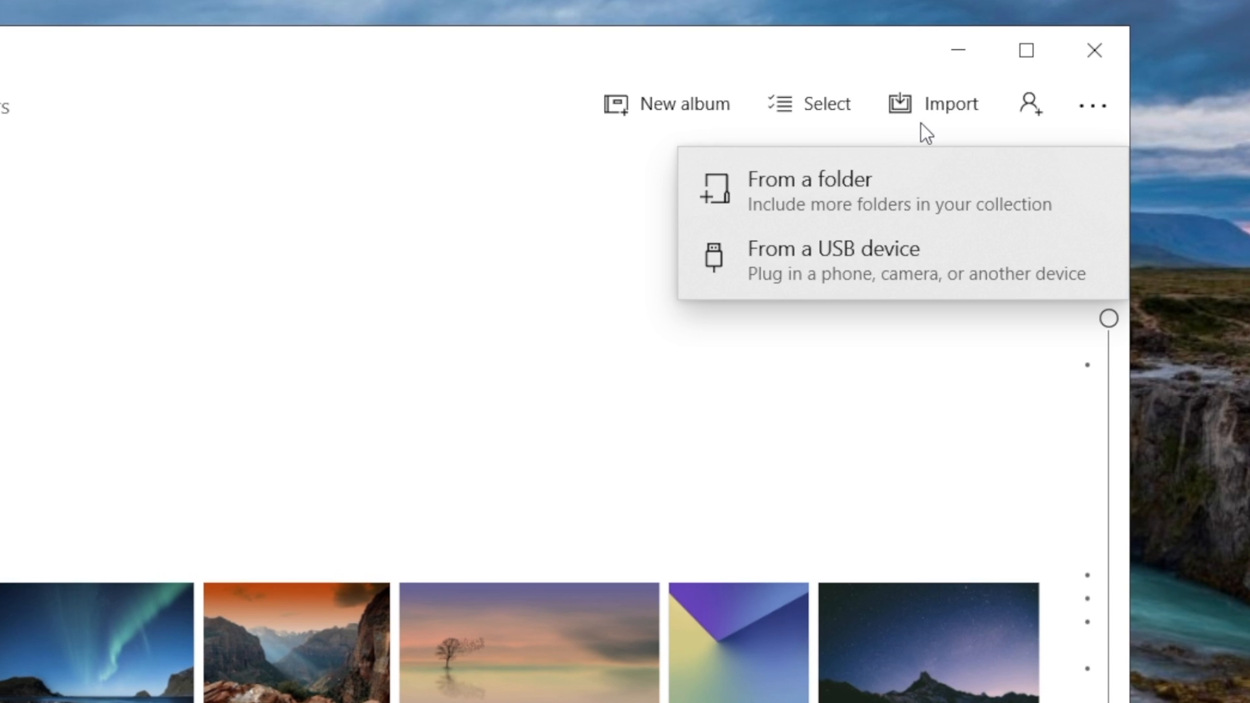
mouse_move(851, 279)
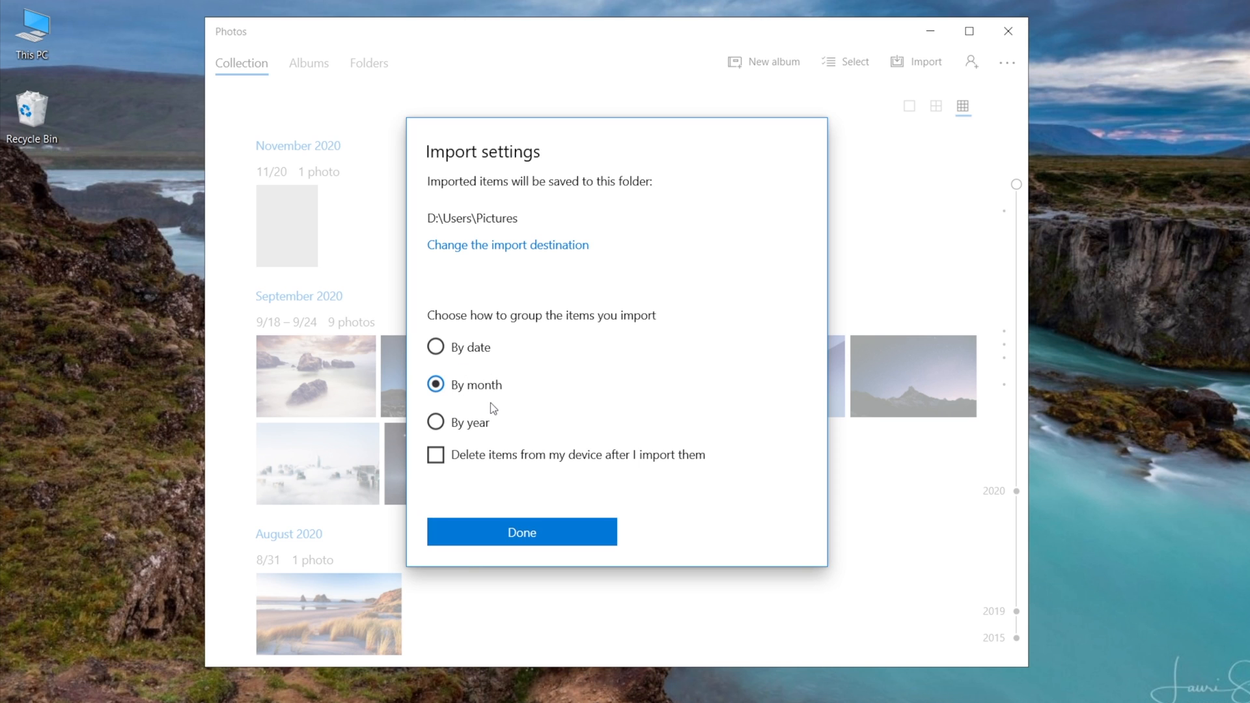
click(434, 347)
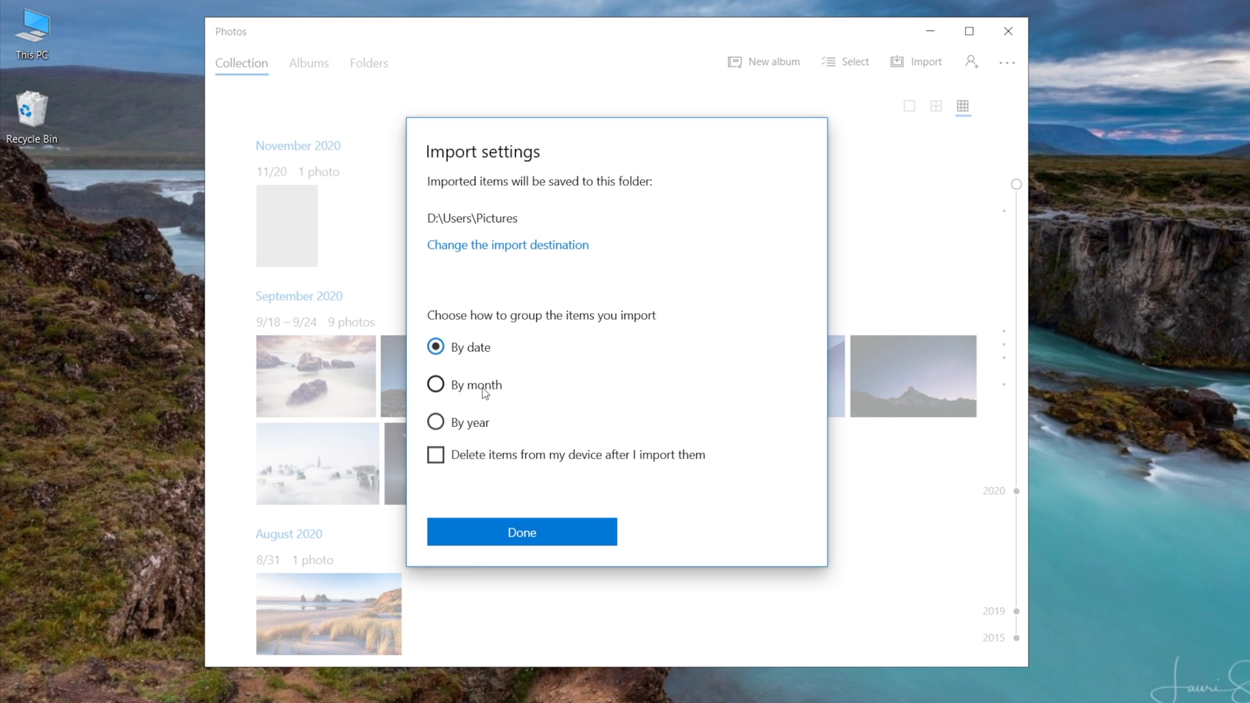
click(435, 385)
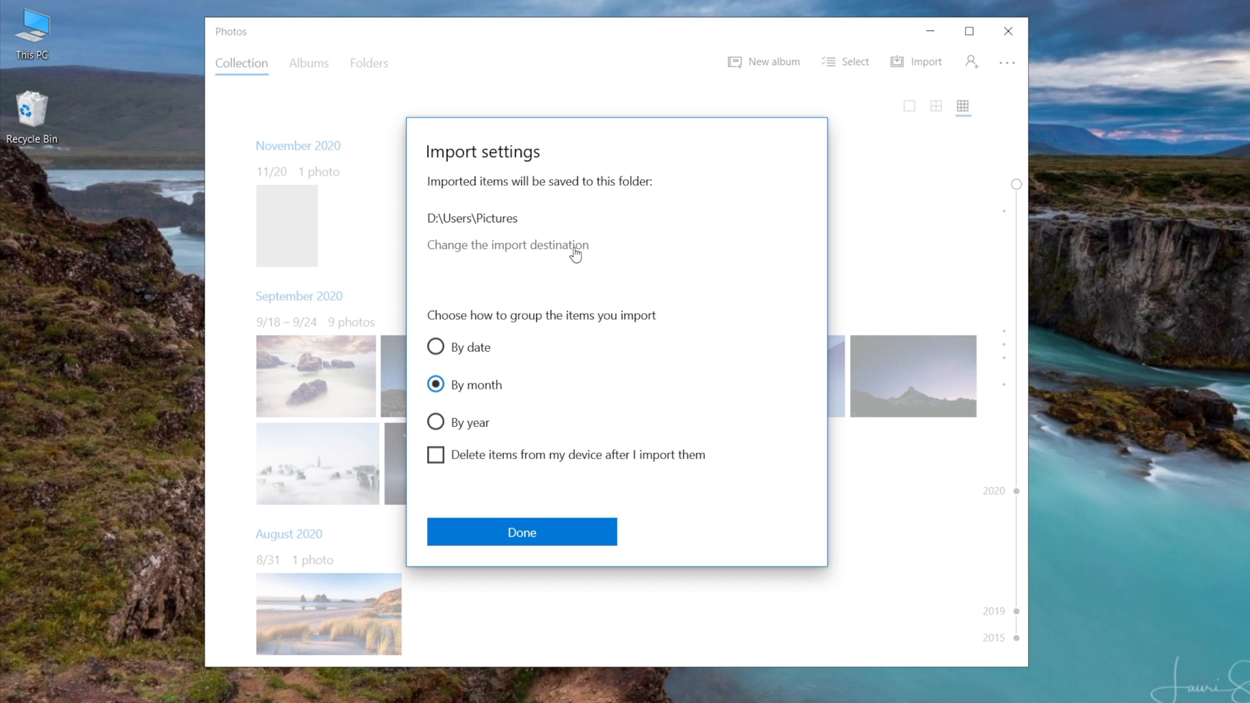
mouse_move(563, 429)
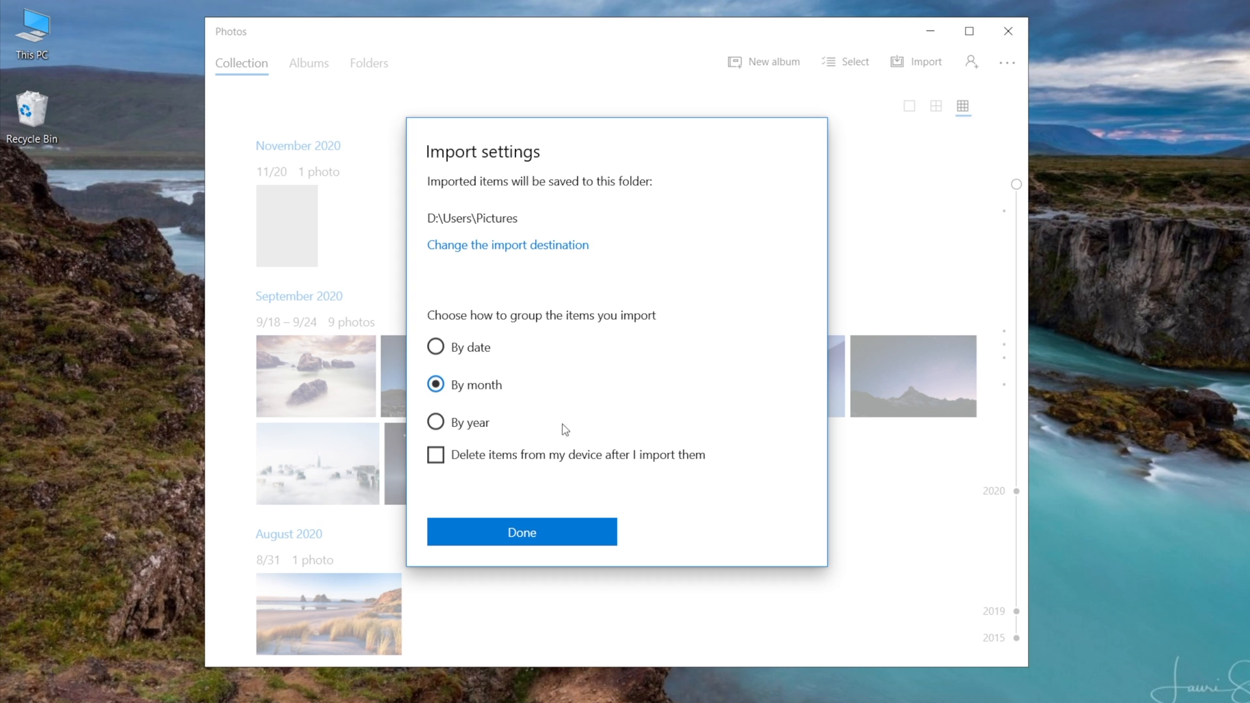
click(521, 531)
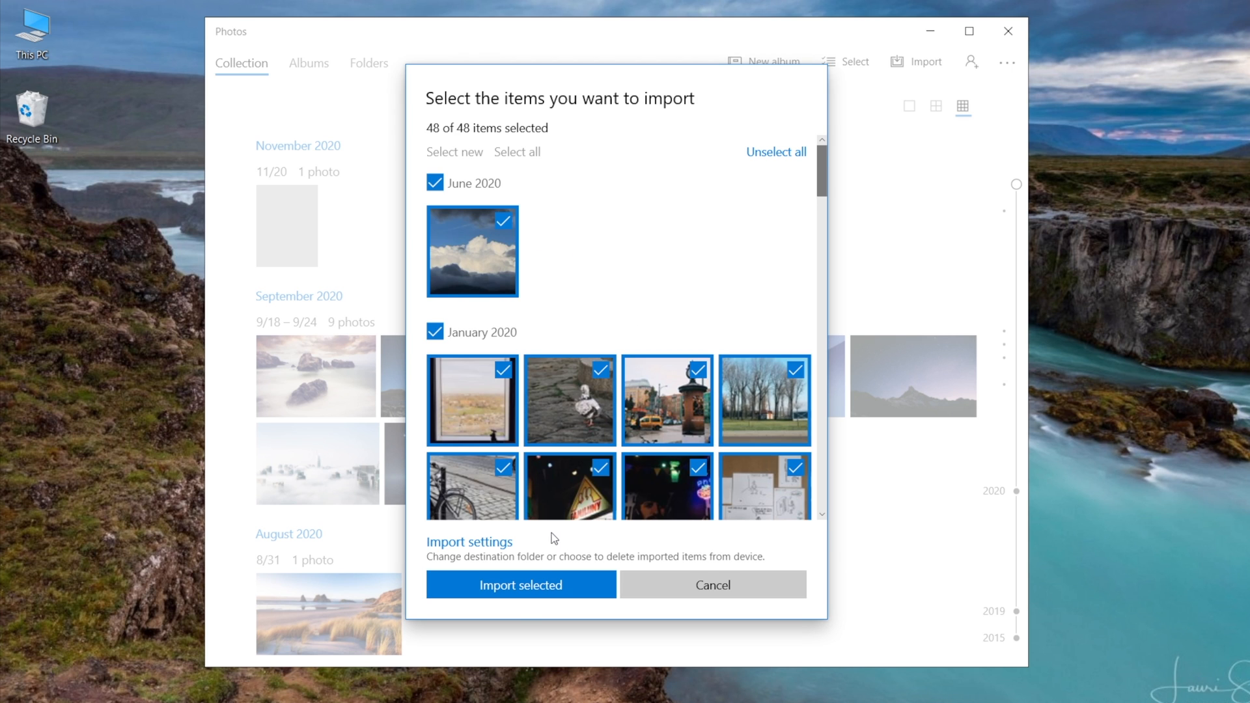
click(521, 585)
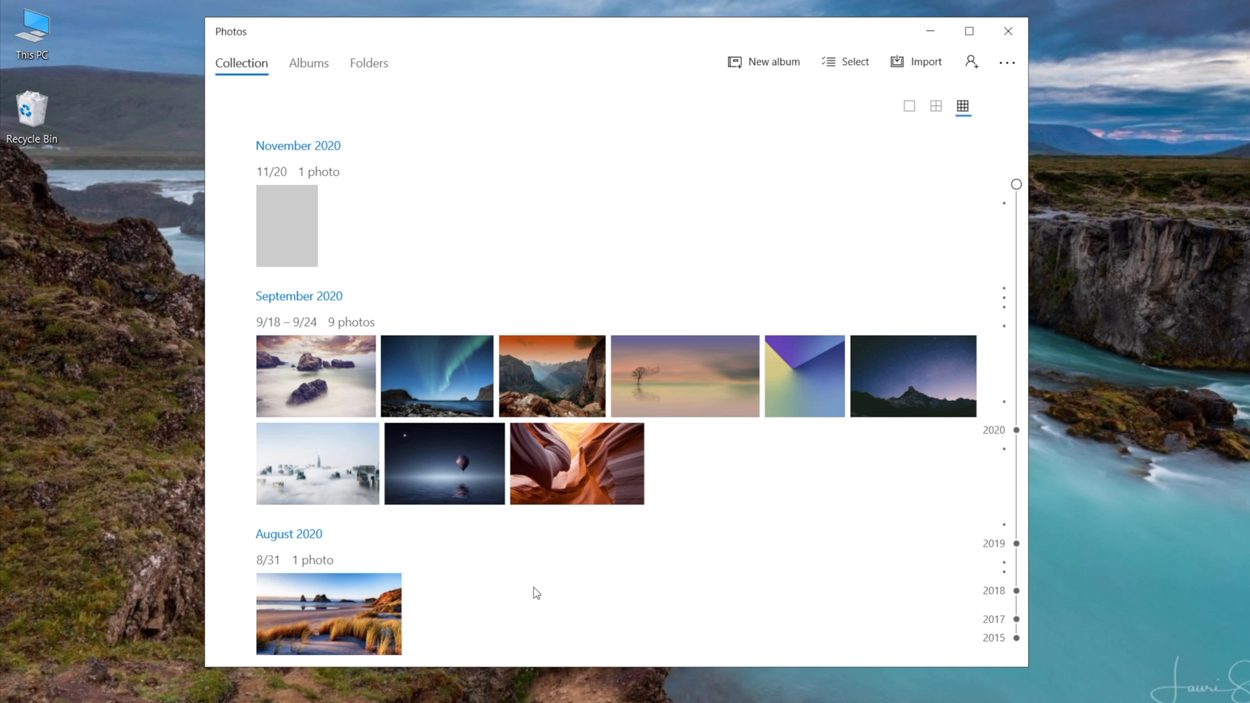
Step: Scroll the collection and view the imported street photo with the clock column full size
drag(1016, 183, 1016, 212)
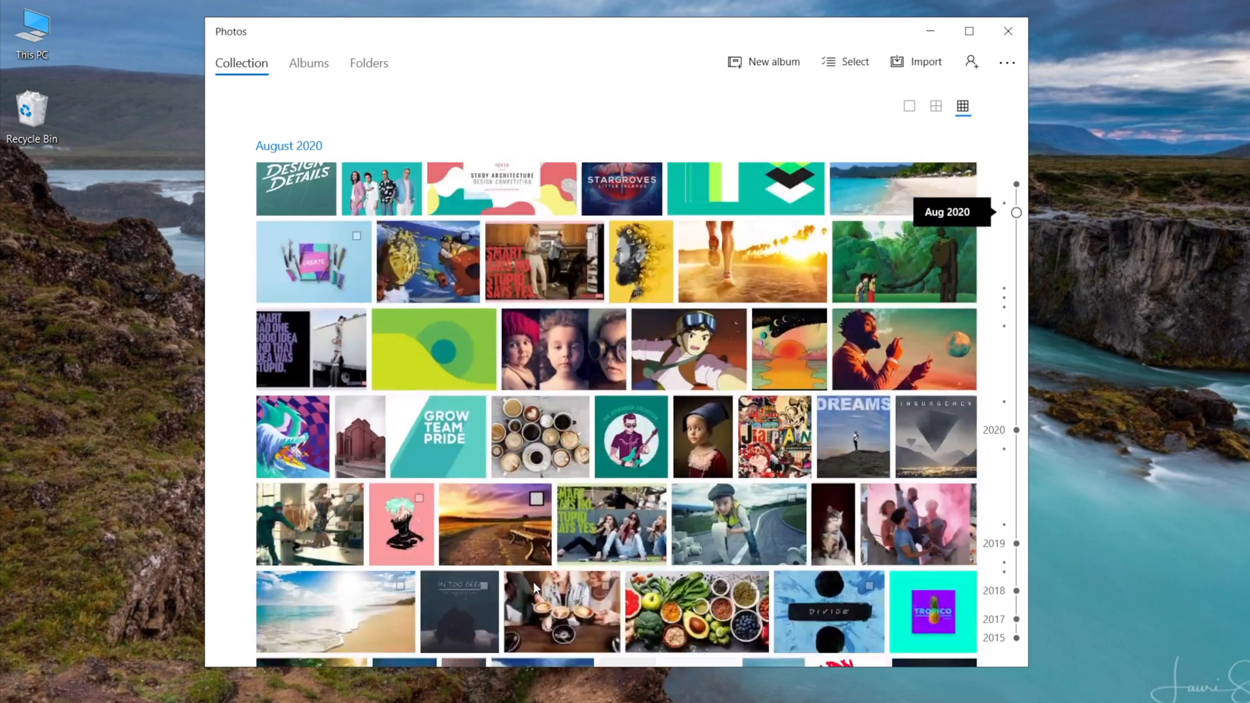
drag(1016, 212, 1016, 401)
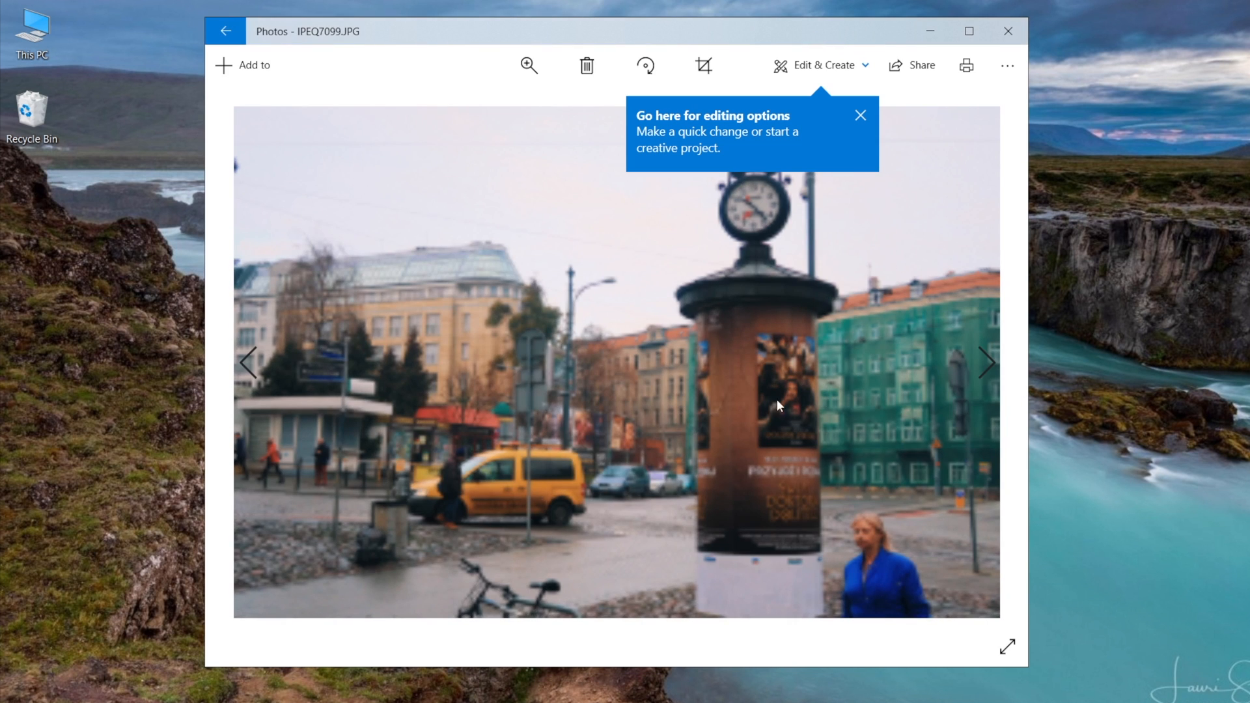
click(989, 365)
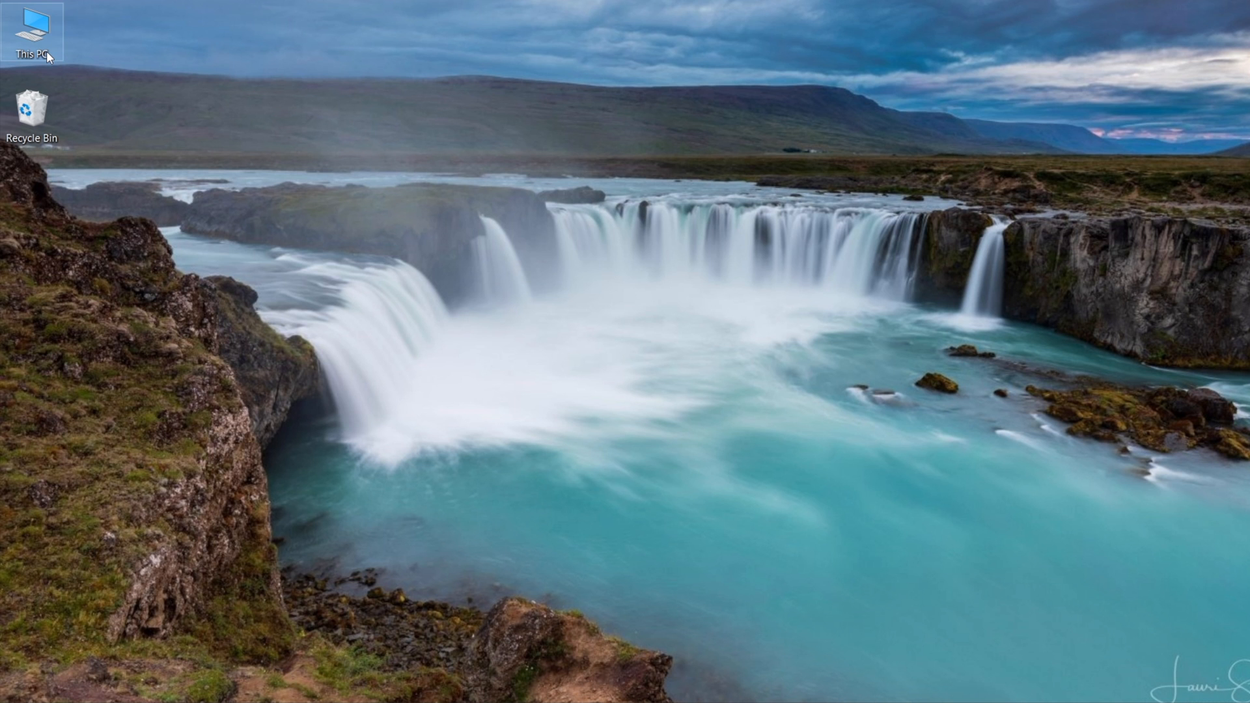
Step: Start Import pictures and videos from the Apple iPhone in This PC and keep Pictures as the import folder
double_click(29, 25)
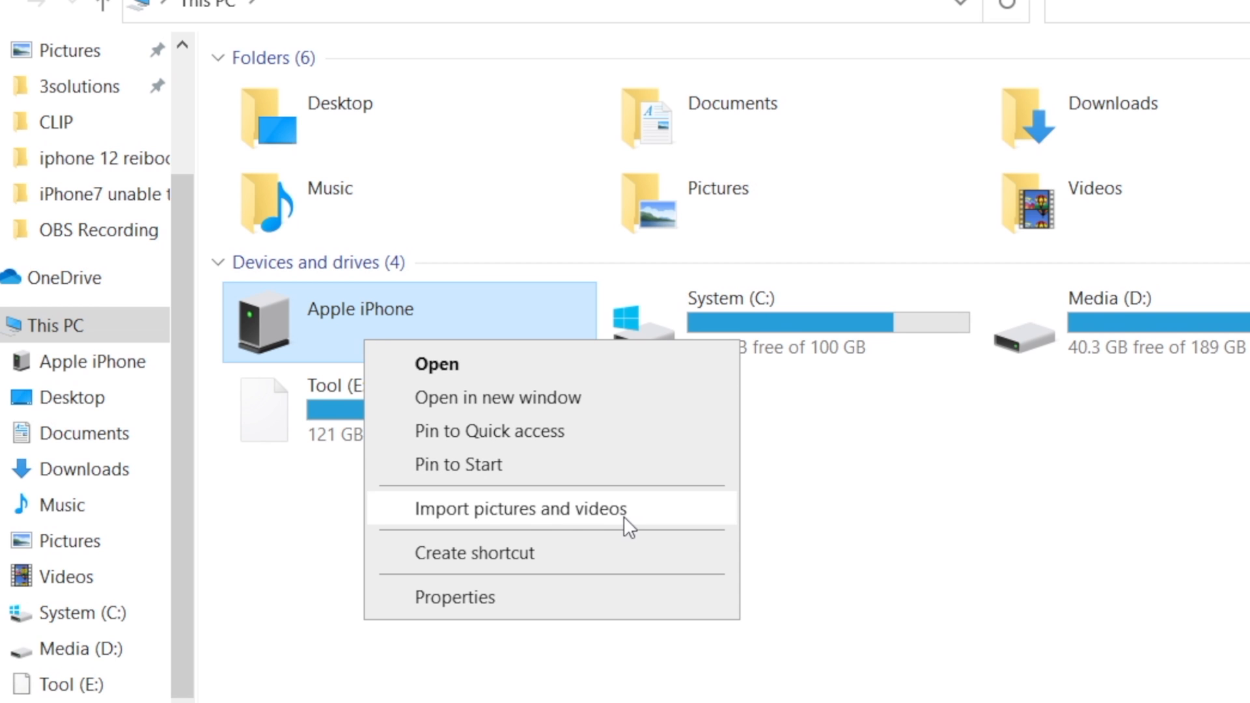
click(520, 509)
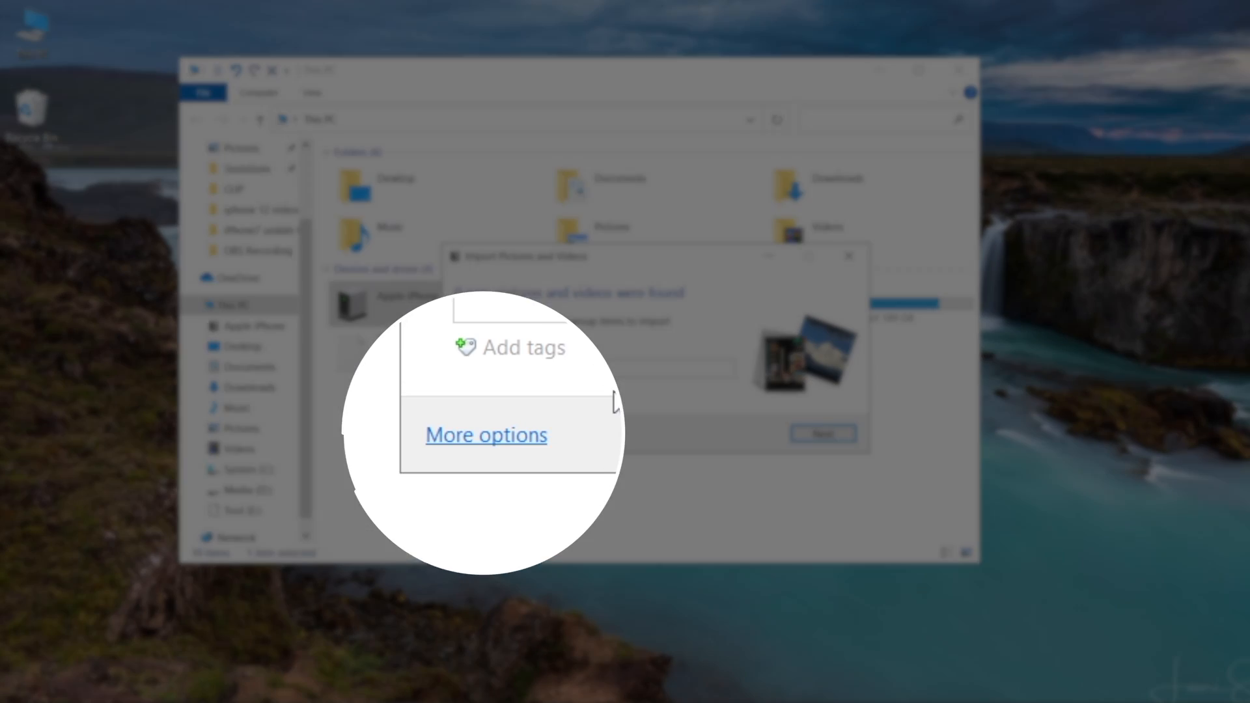
click(487, 435)
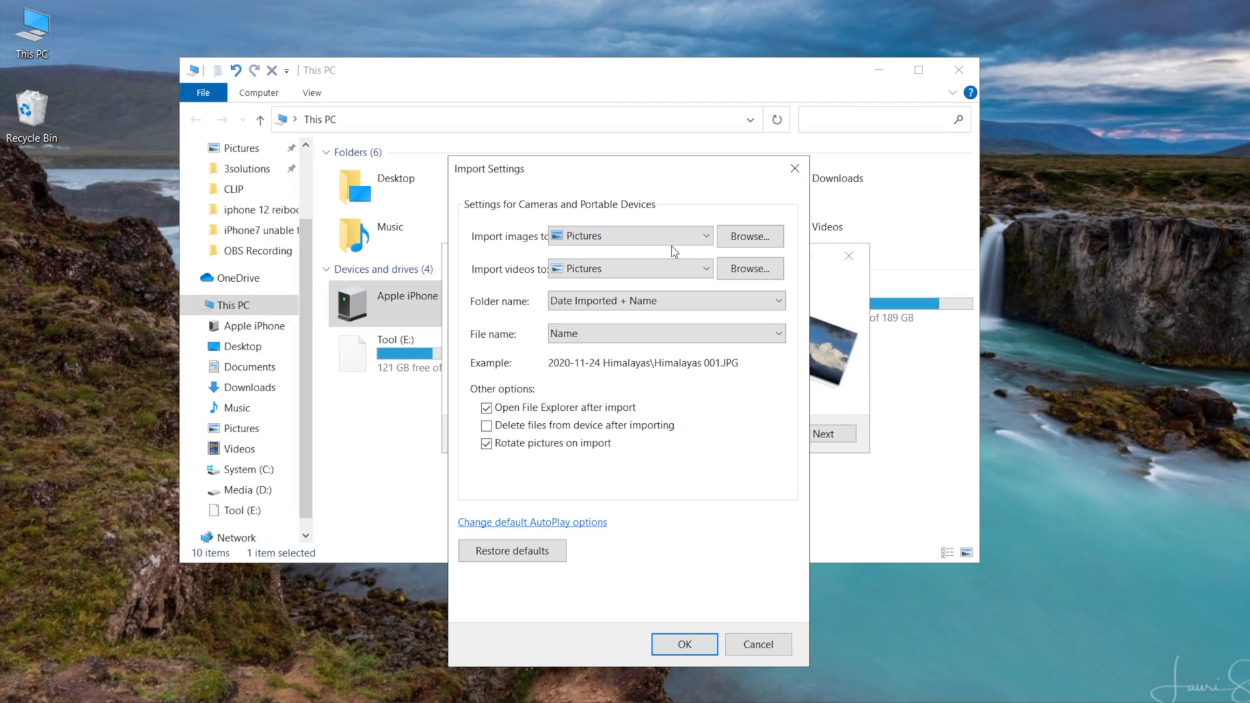
mouse_move(740, 244)
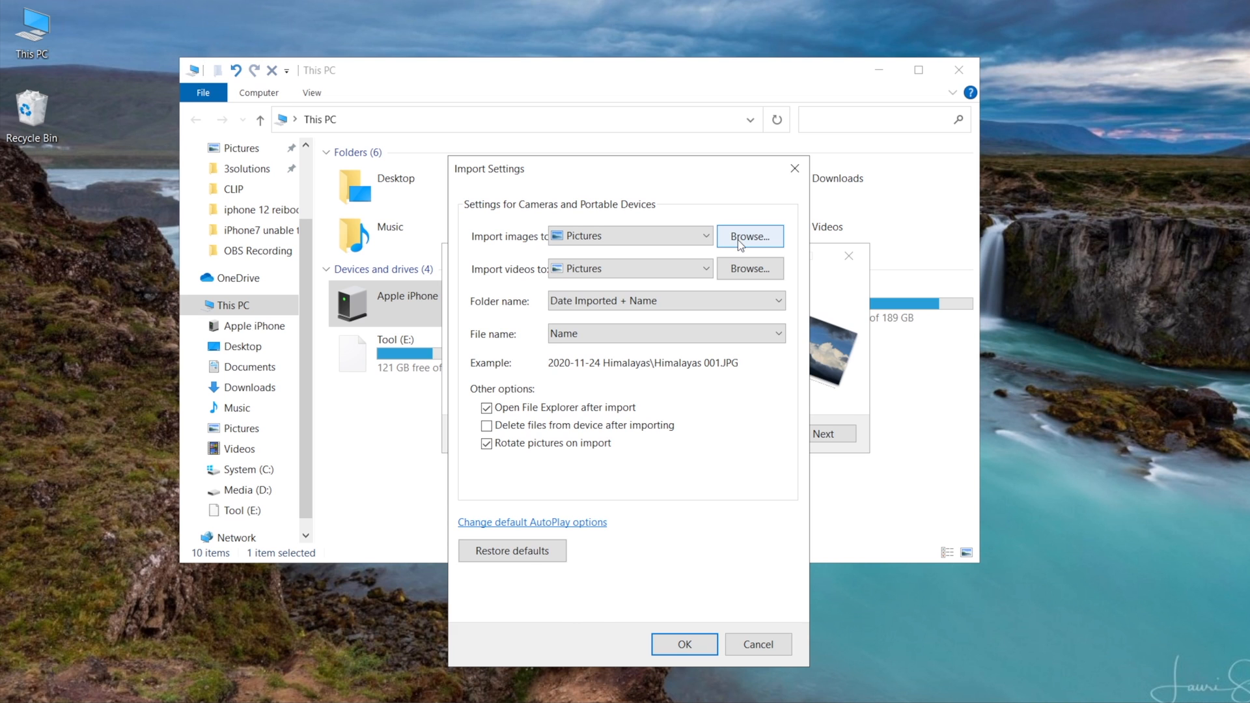
click(750, 235)
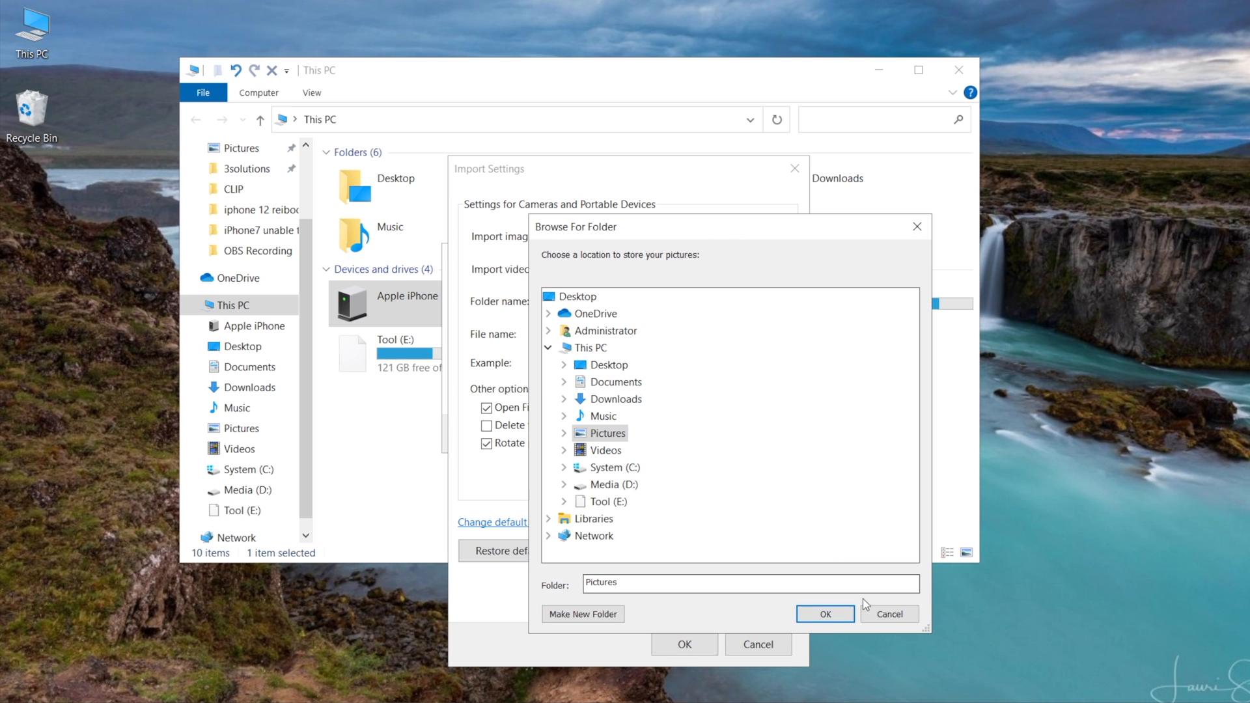
click(826, 615)
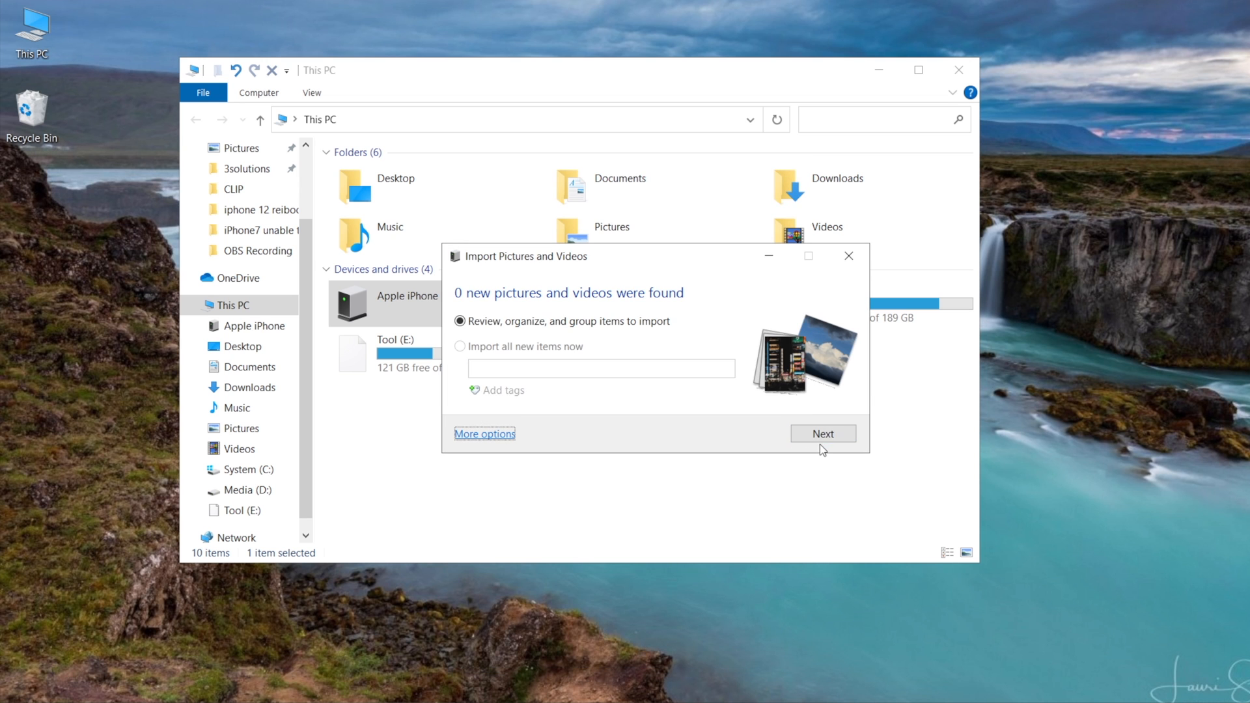
Step: Select all 48 pictures in 27 groups and begin importing them
click(822, 434)
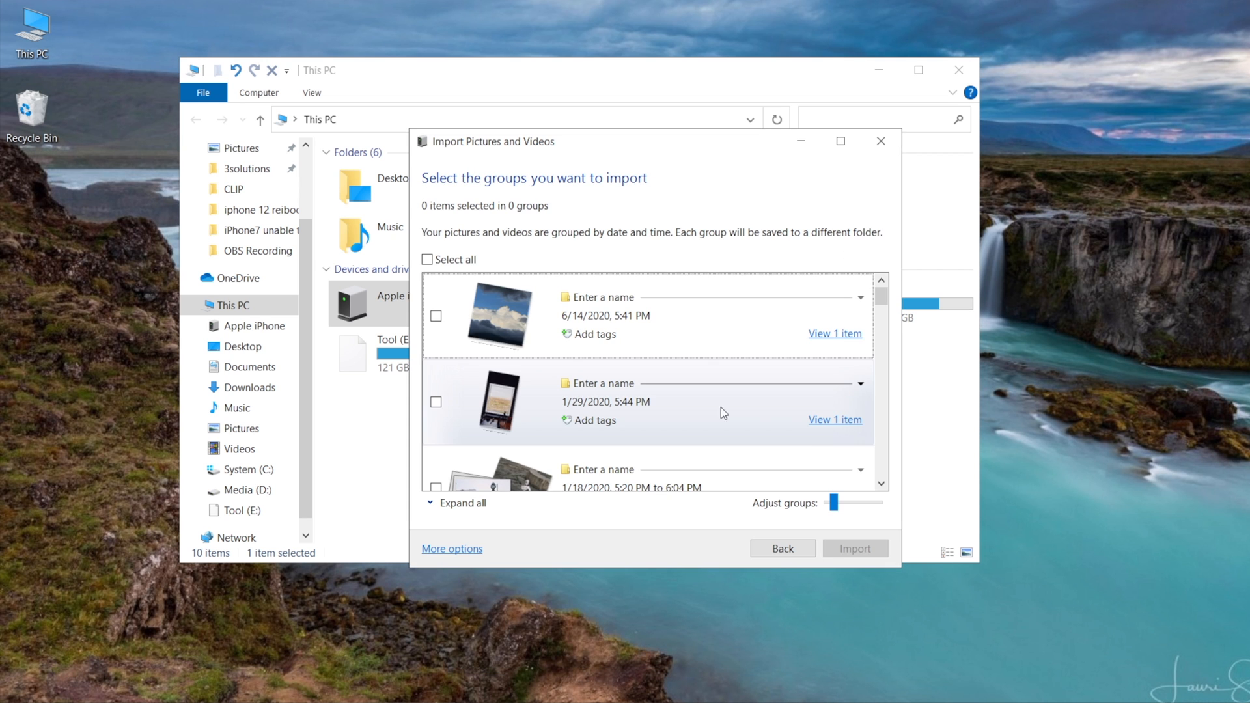
scroll(down, 3)
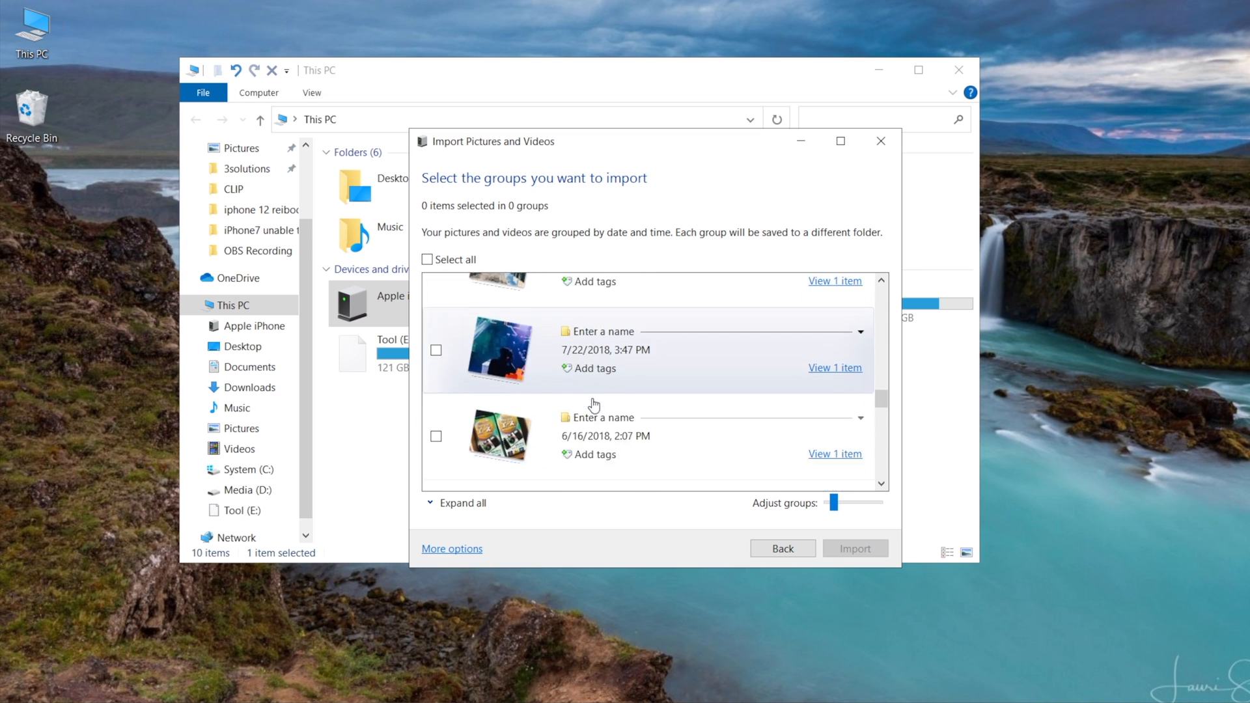
scroll(down, 3)
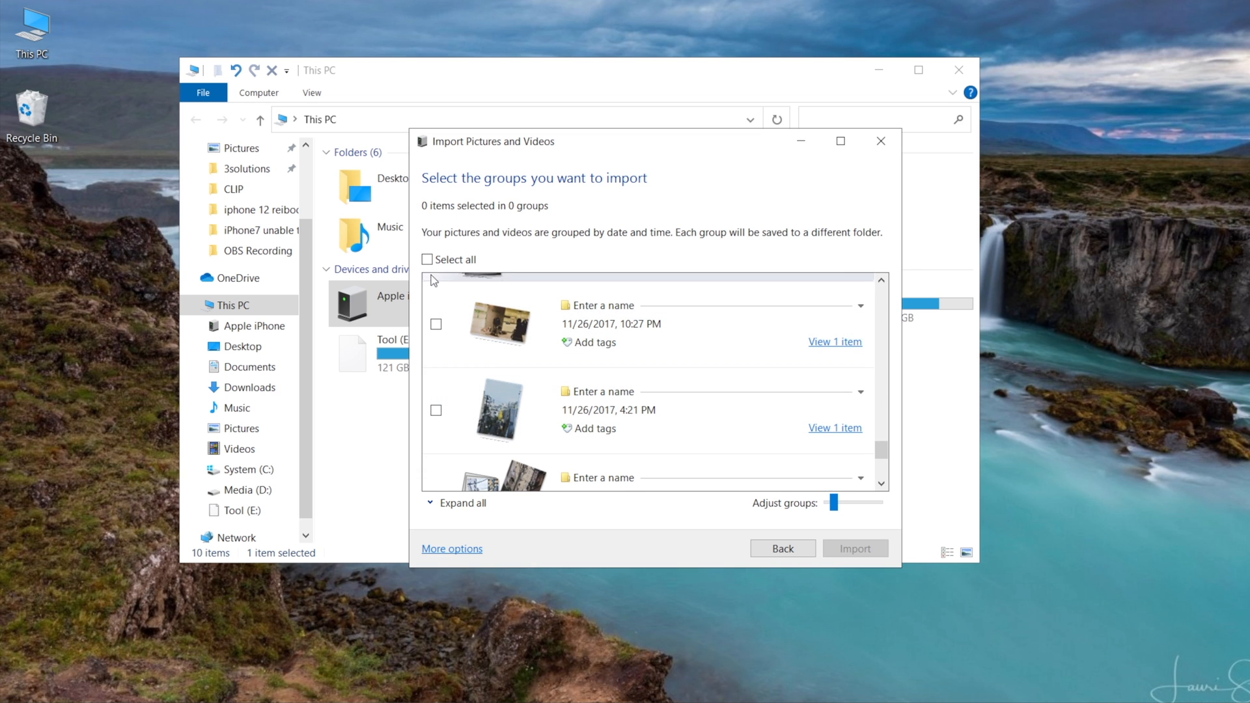
click(427, 259)
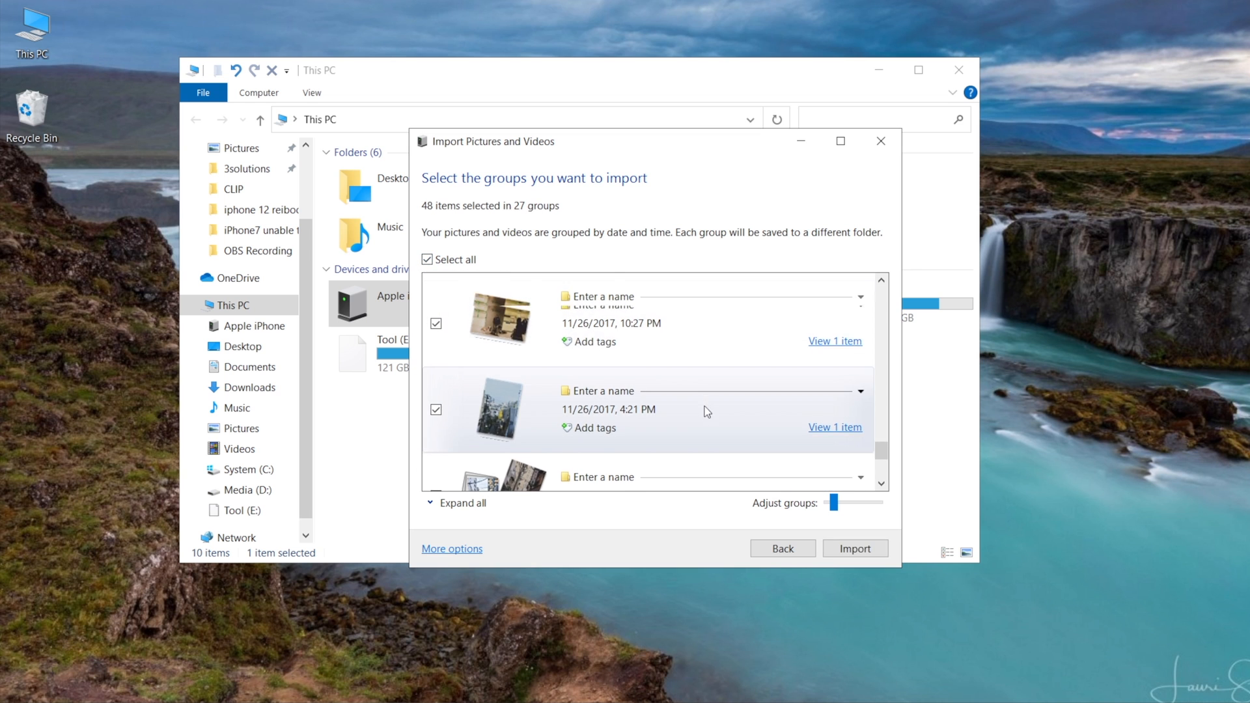
click(855, 548)
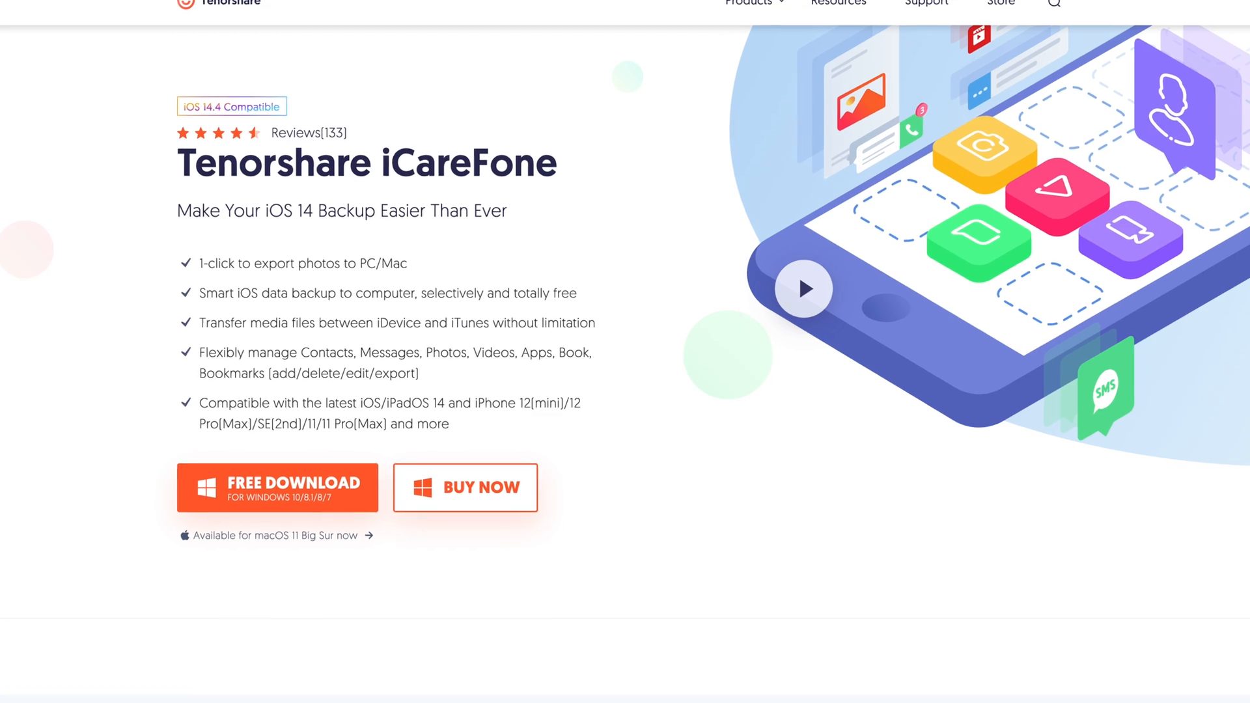
Step: Scroll the Tenorshare iCareFone product page before launching the iCareFone program
scroll(down, 3)
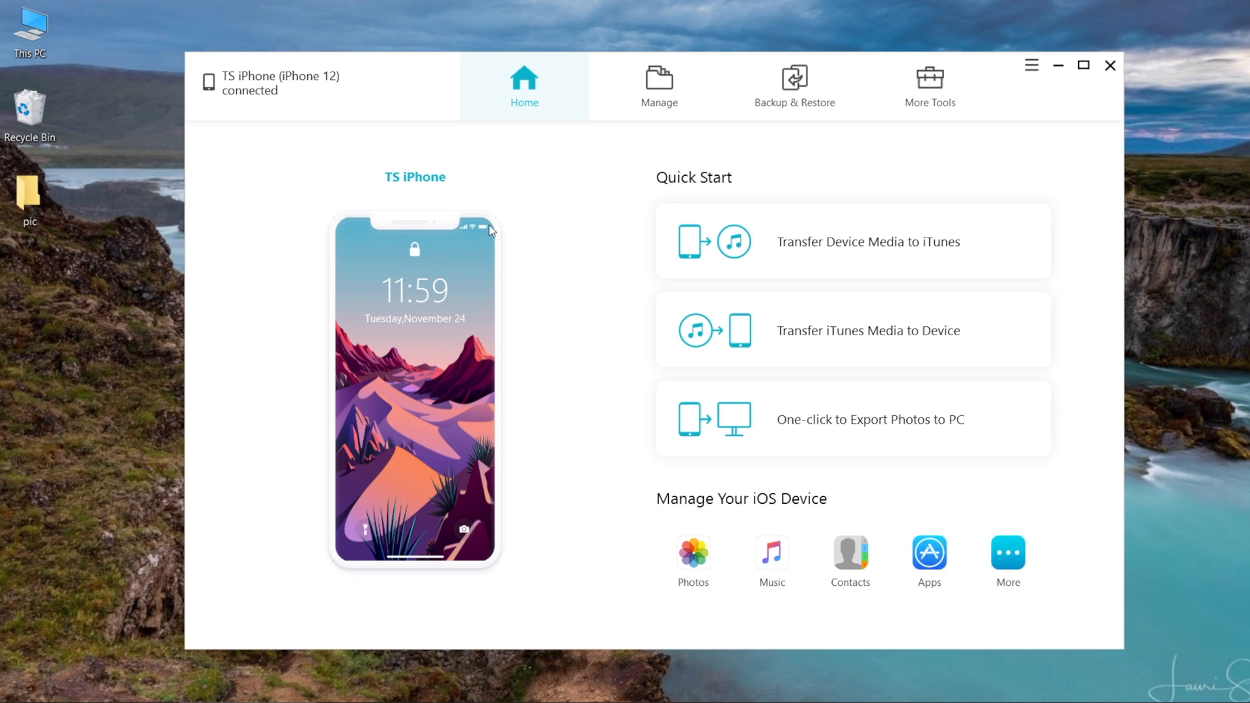
Step: Select every phone photo in Manage > Photos and start exporting them to the computer
click(659, 85)
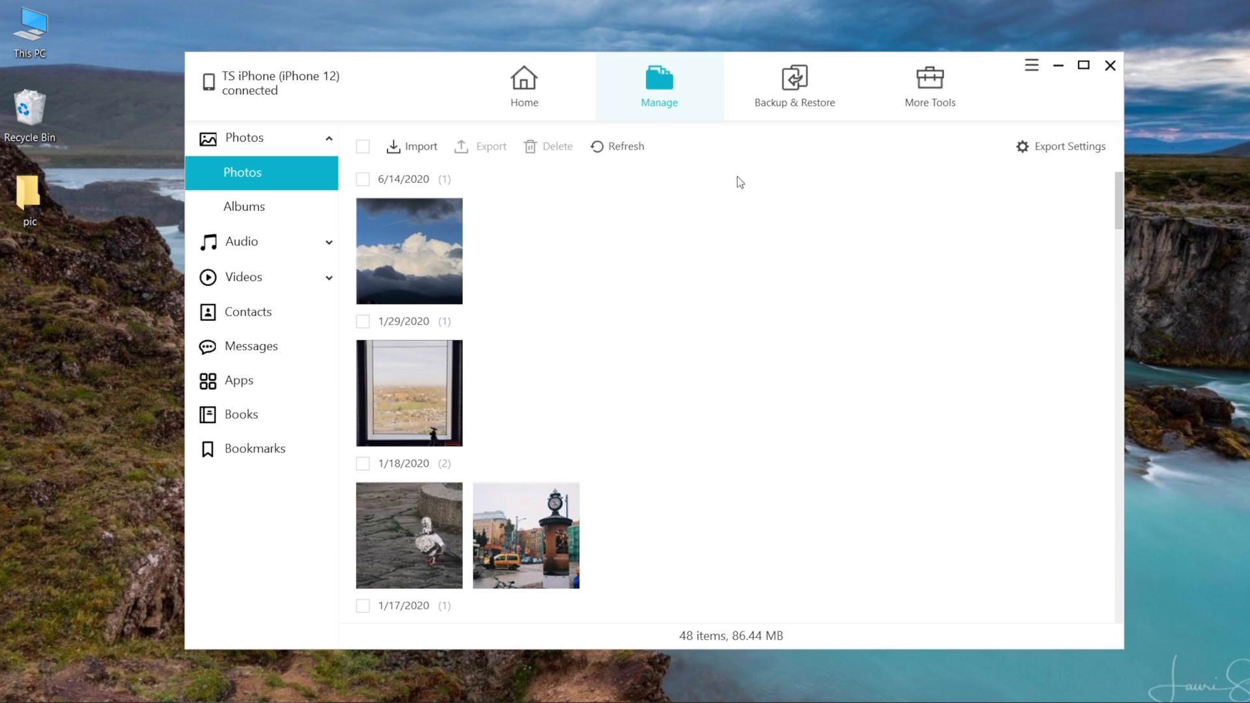
scroll(down, 3)
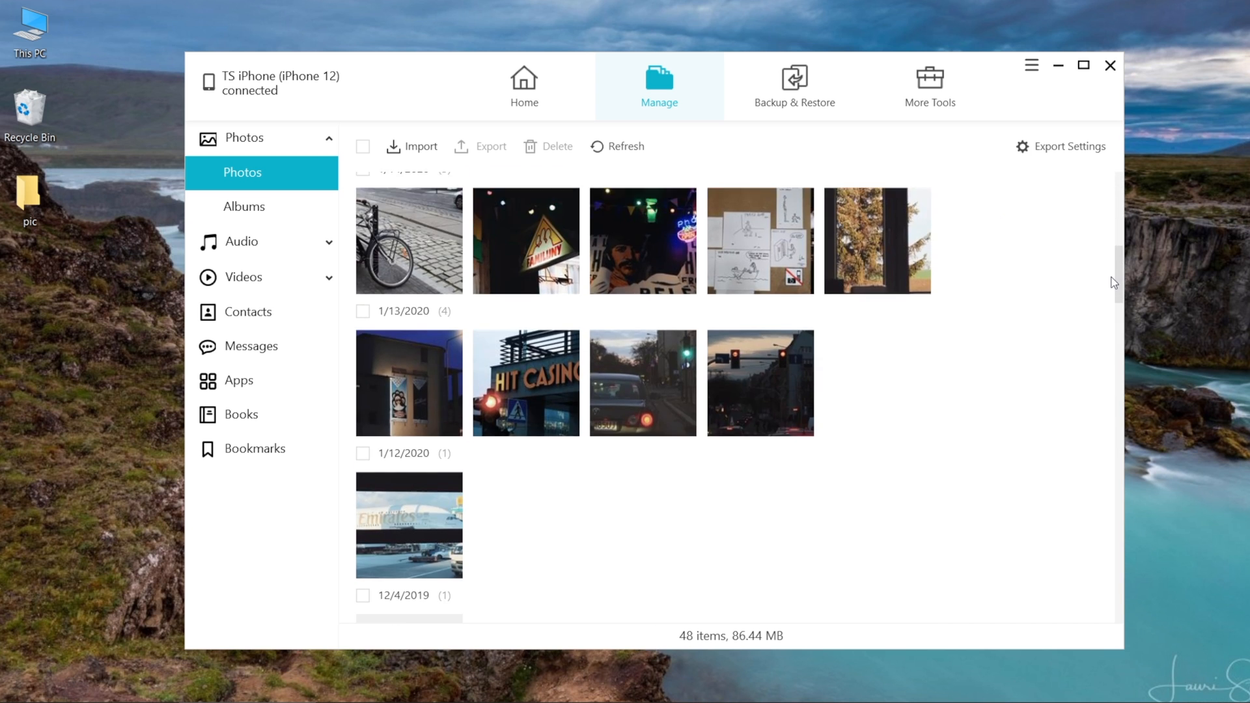
scroll(down, 3)
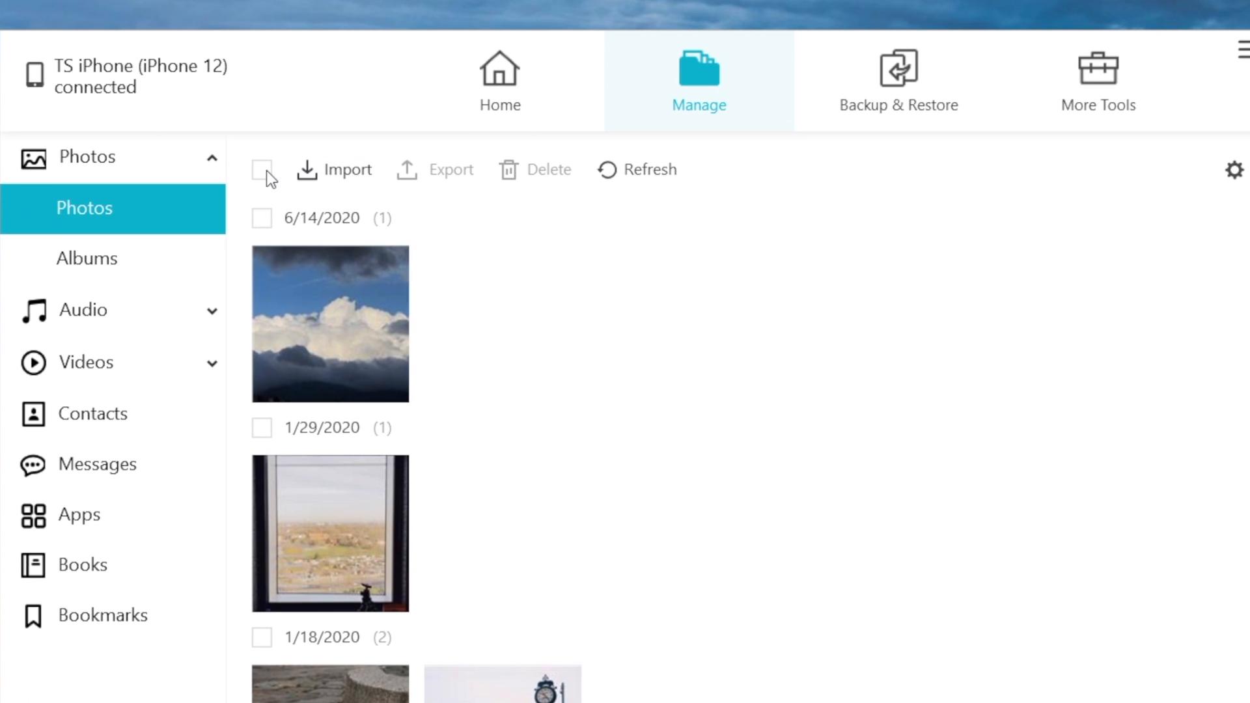
click(263, 169)
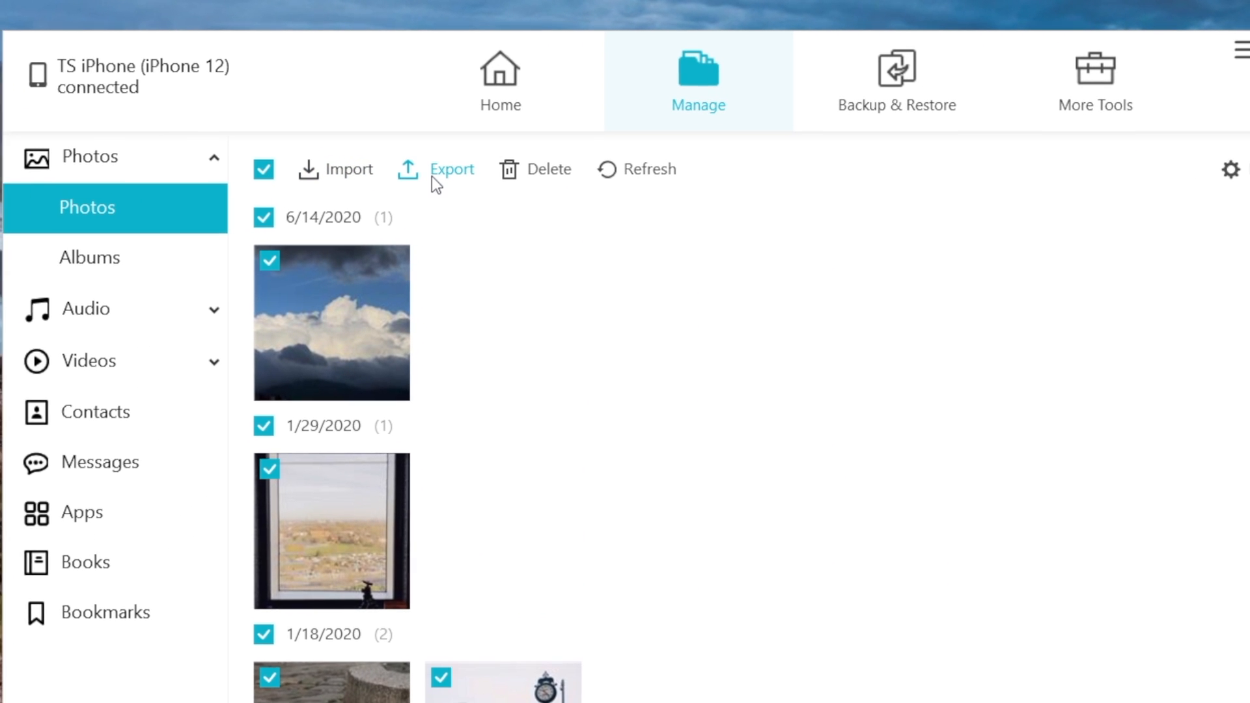
click(452, 170)
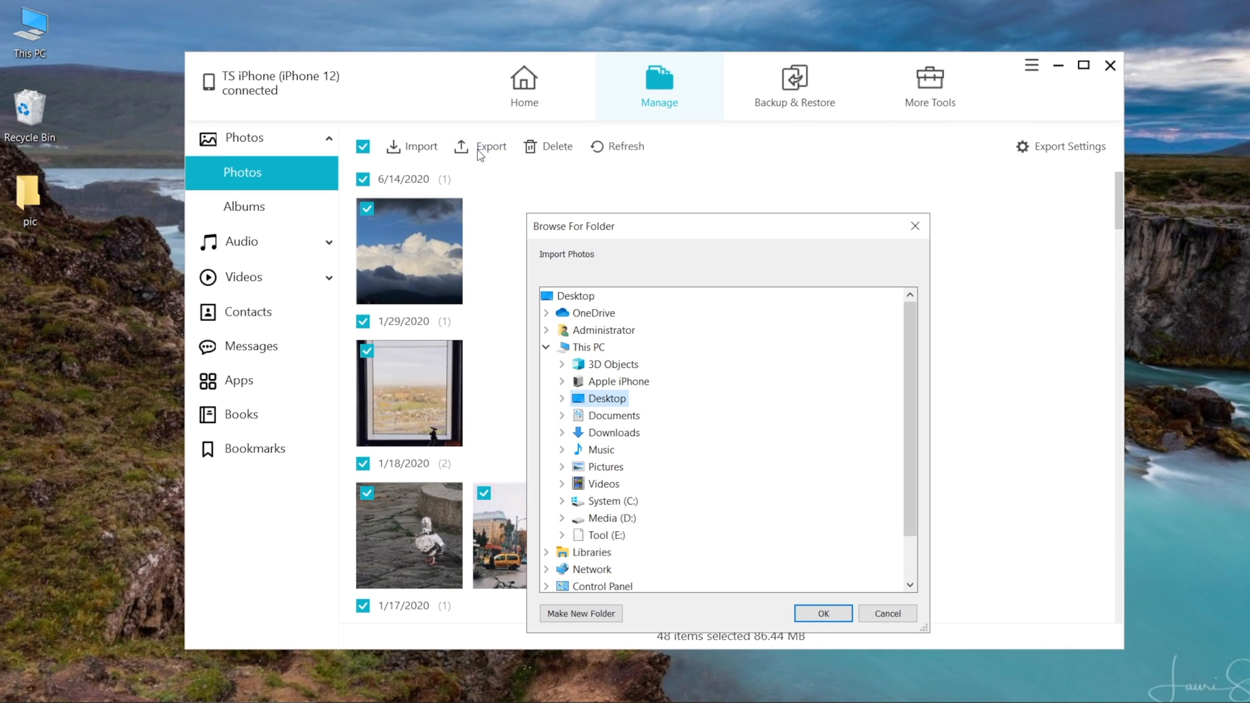
Step: Export the 48 photos to the Desktop pic folder and acknowledge the success message
click(562, 398)
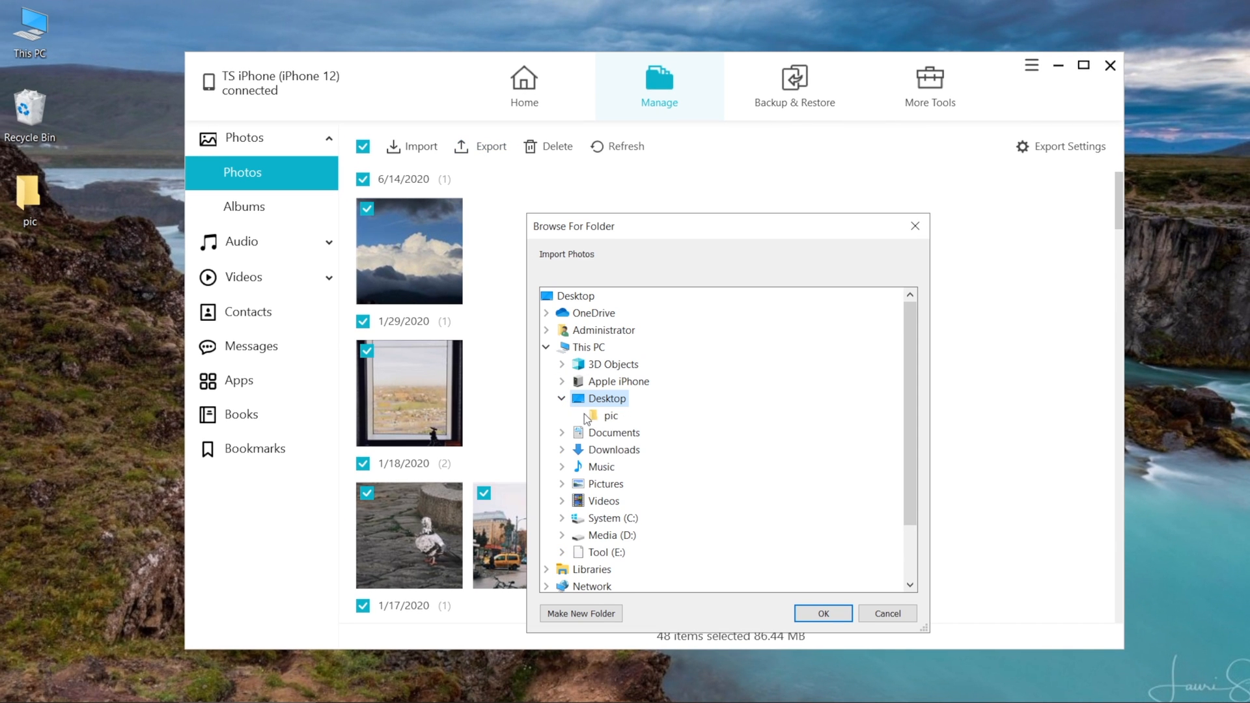
click(609, 415)
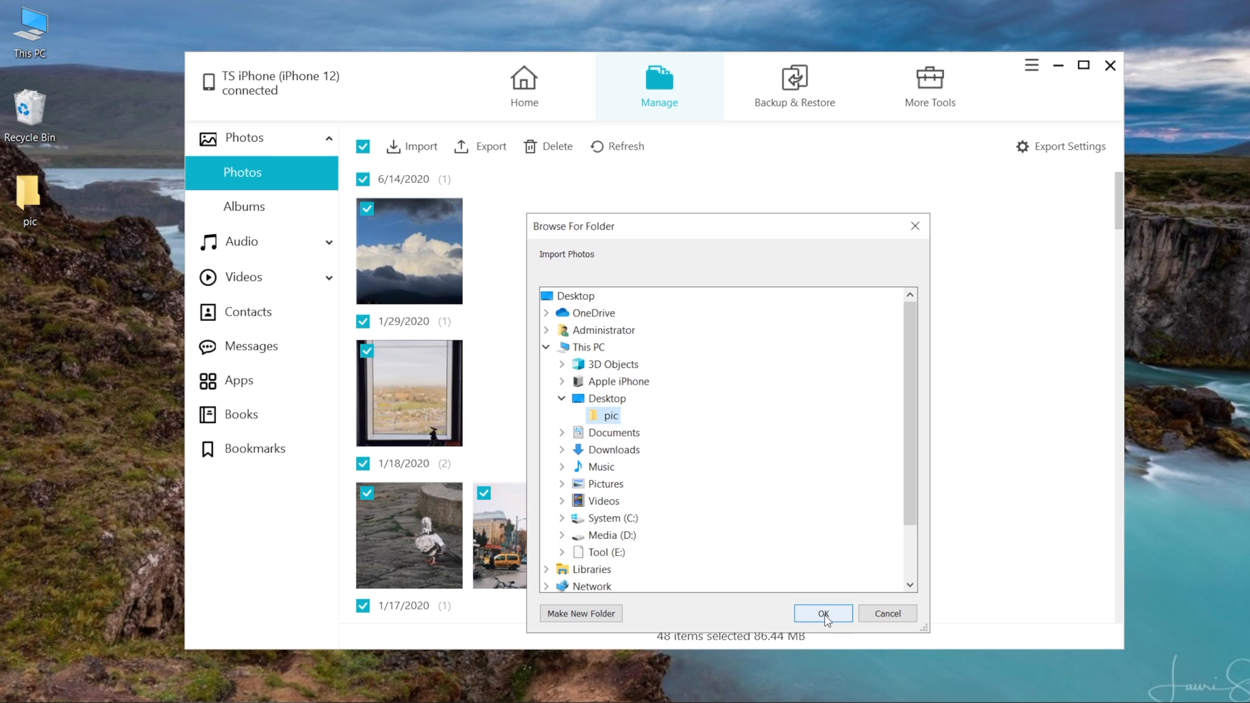
click(823, 614)
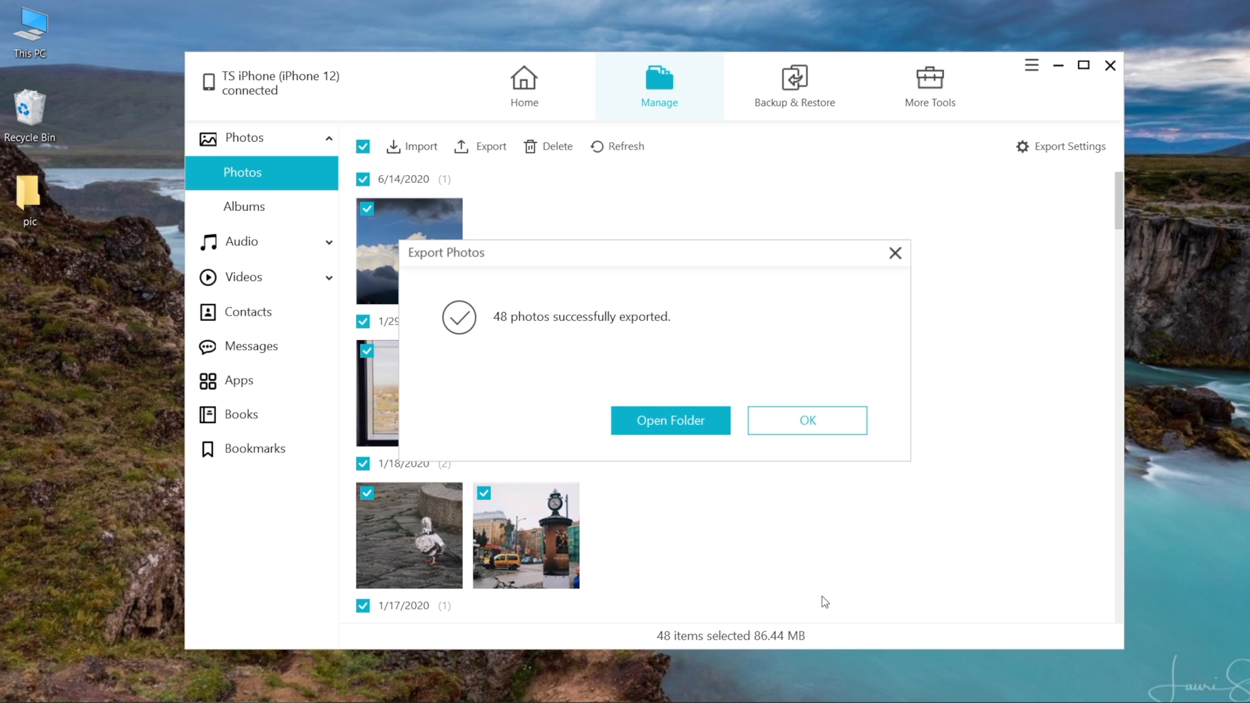
click(807, 420)
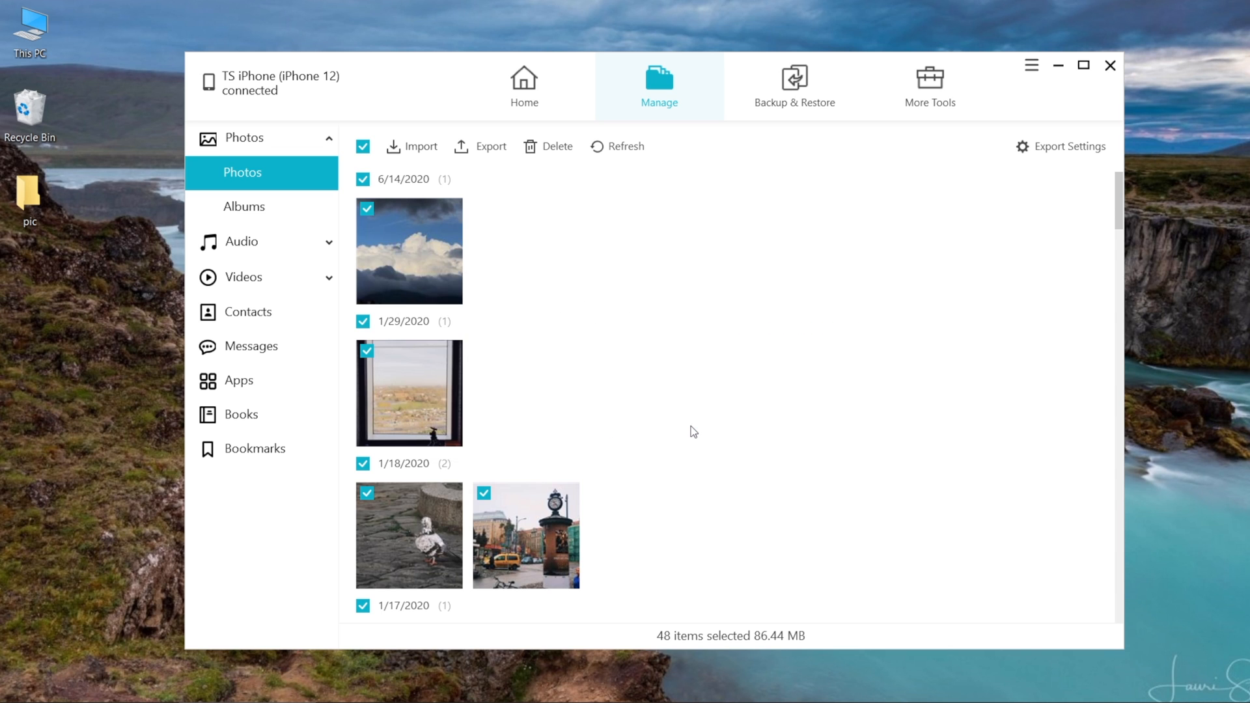